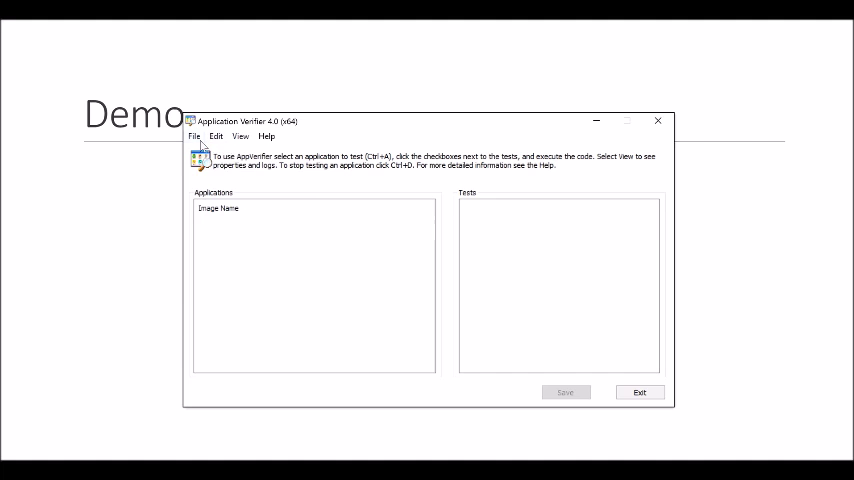
Step: Add Windows\System32\inetsrv\w3wp.exe as an application to test via File > Add Application
click(194, 136)
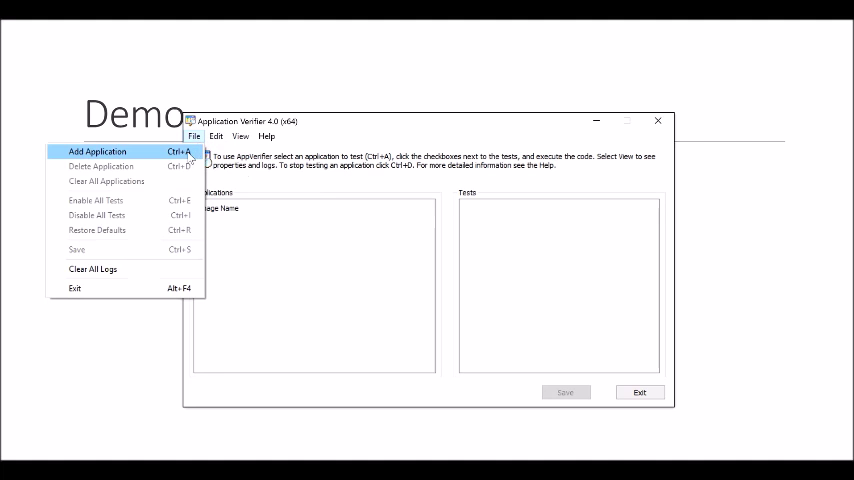
click(100, 152)
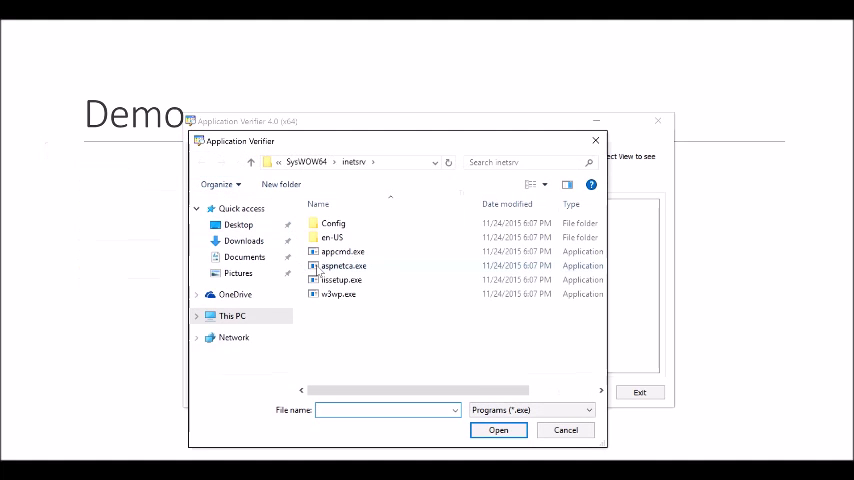
click(304, 162)
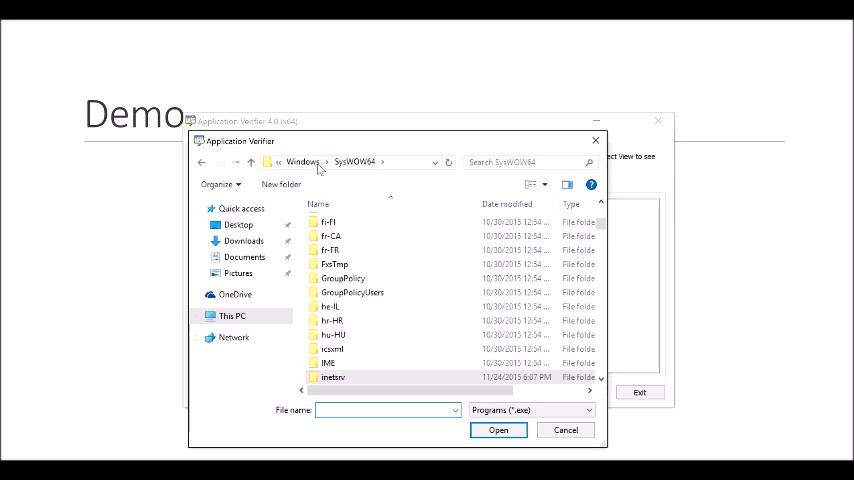
click(302, 162)
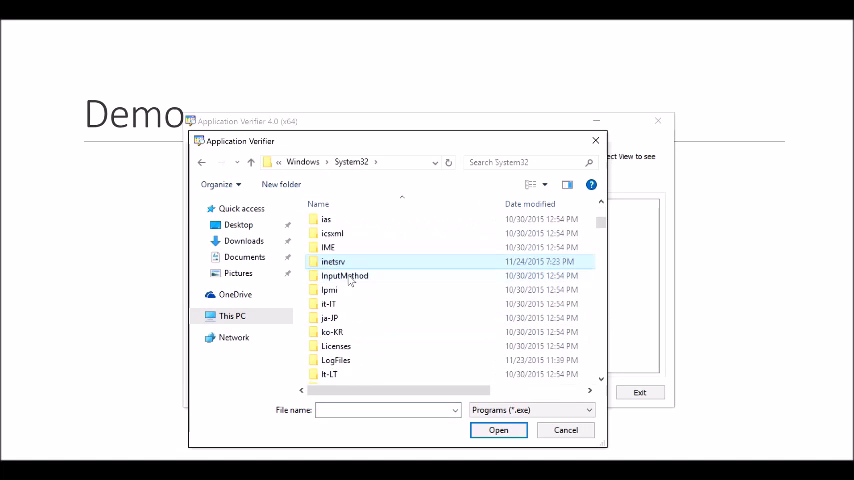
double_click(332, 260)
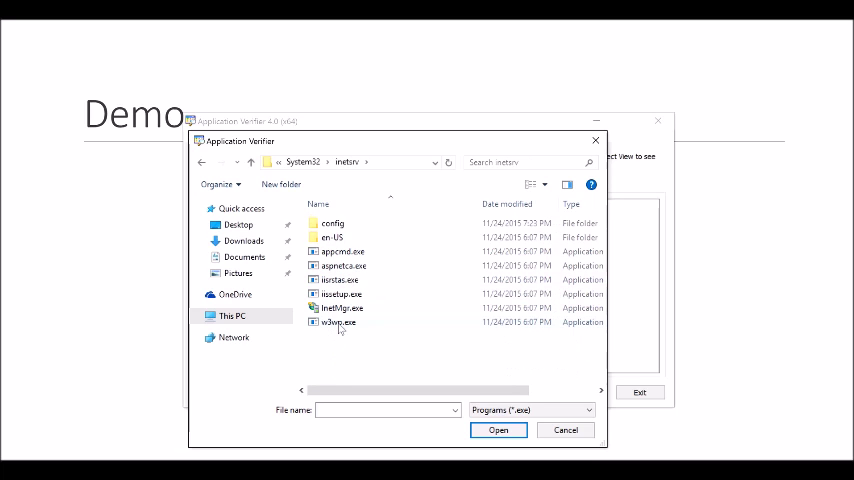
click(494, 430)
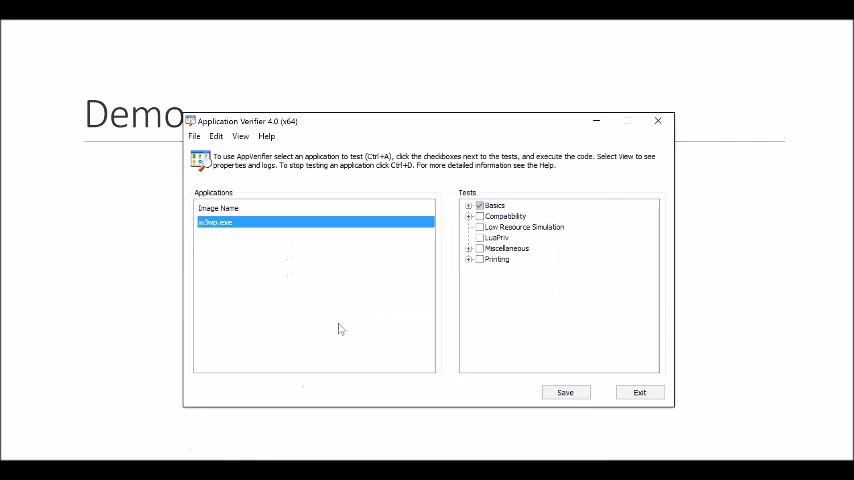
mouse_move(320, 284)
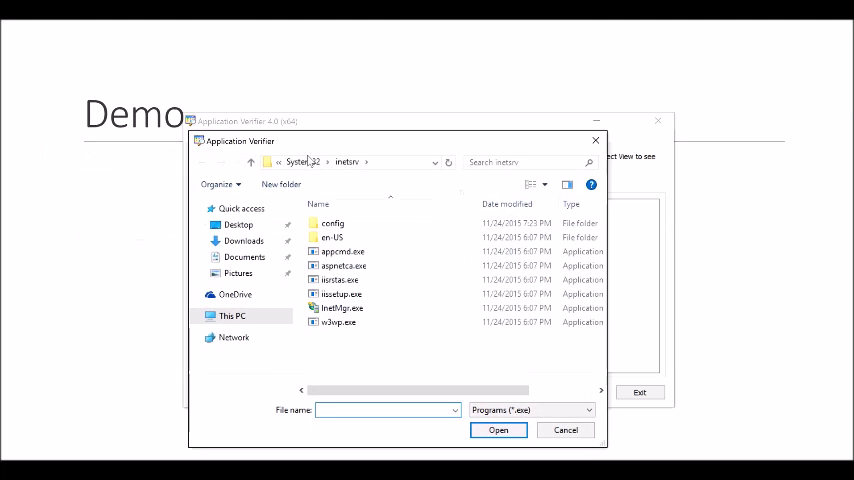
Step: Add the SysWOW64\inetsrv copy of w3wp.exe as a second application to test
click(306, 162)
text(inets)
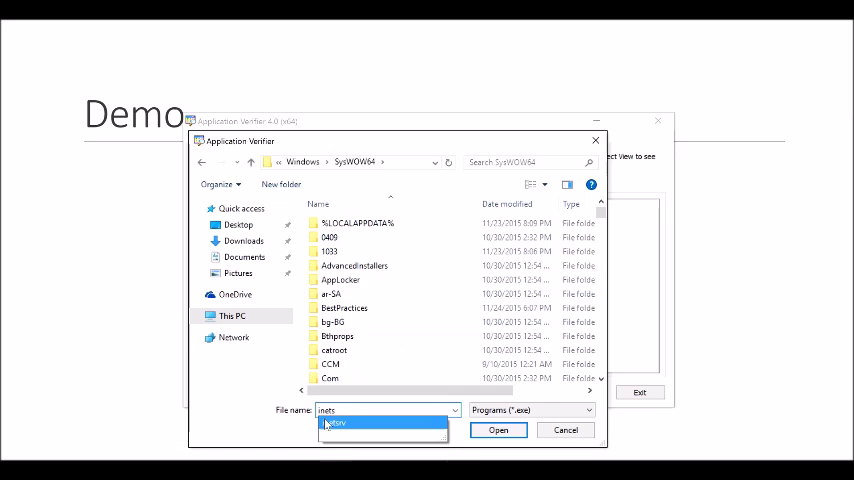
click(344, 424)
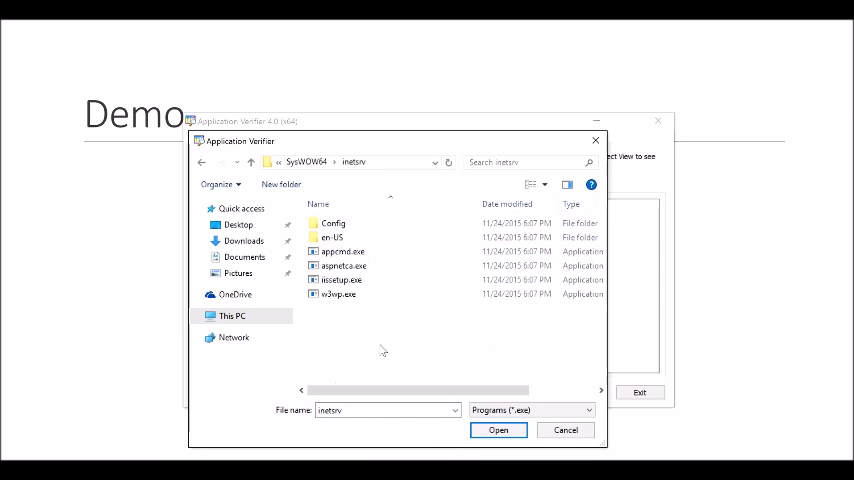
click(340, 294)
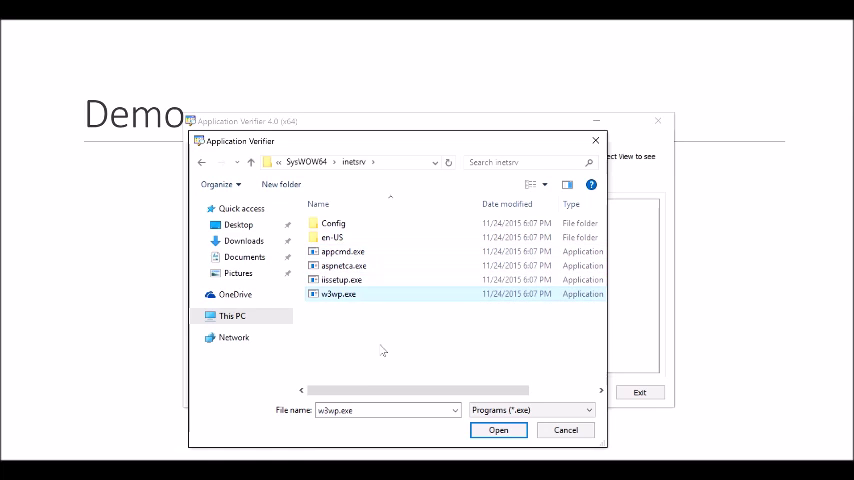
click(500, 430)
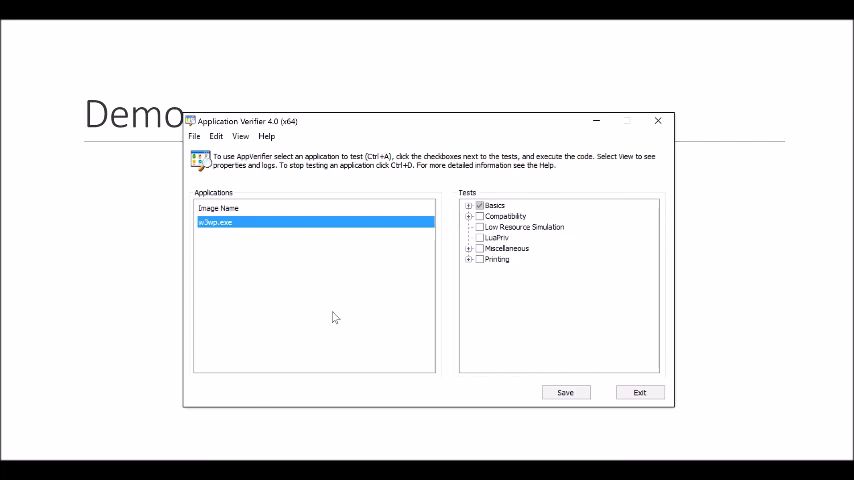
mouse_move(278, 236)
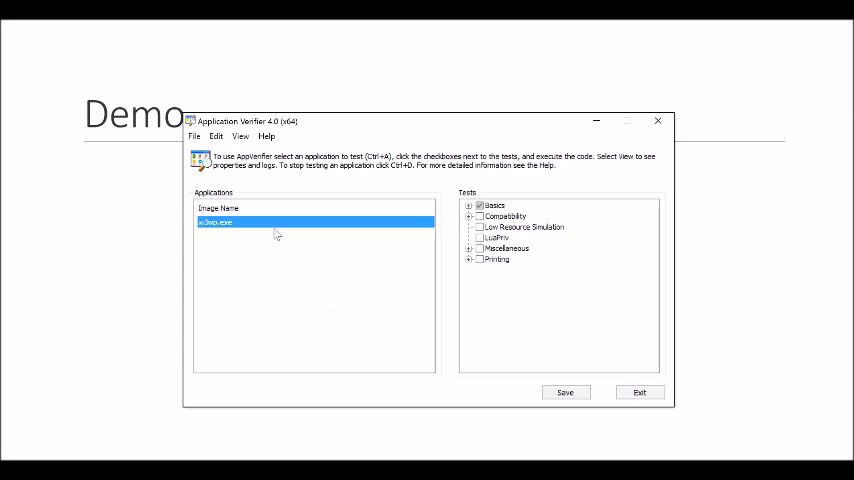
mouse_move(436, 220)
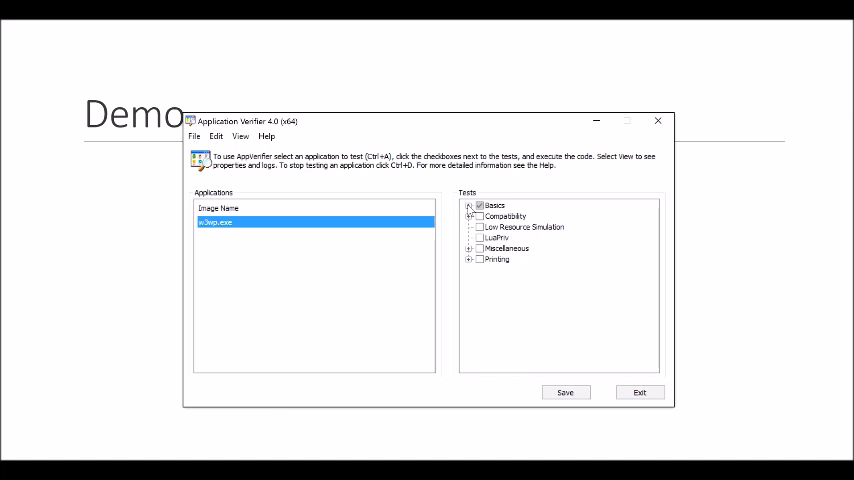
Step: Expand the Basics test group for w3wp.exe to show Exceptions, Handles, Heaps, Leak, Locks, Memory, Threadpool and TLS
click(472, 204)
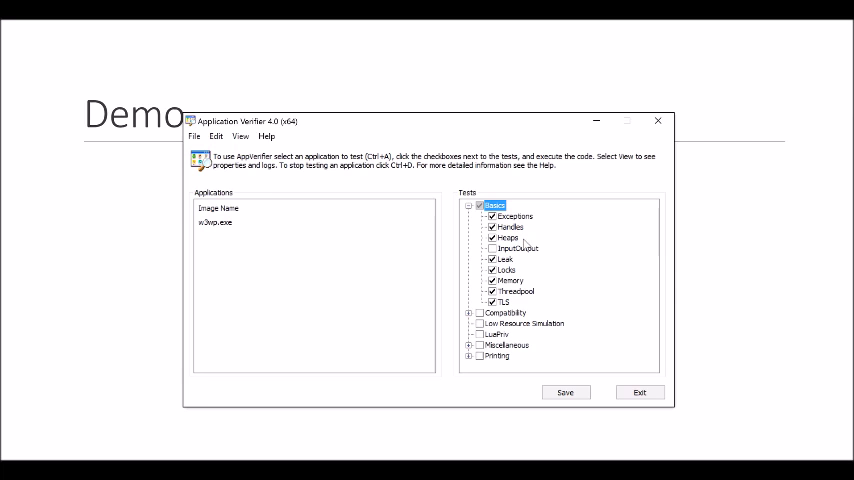
mouse_move(516, 240)
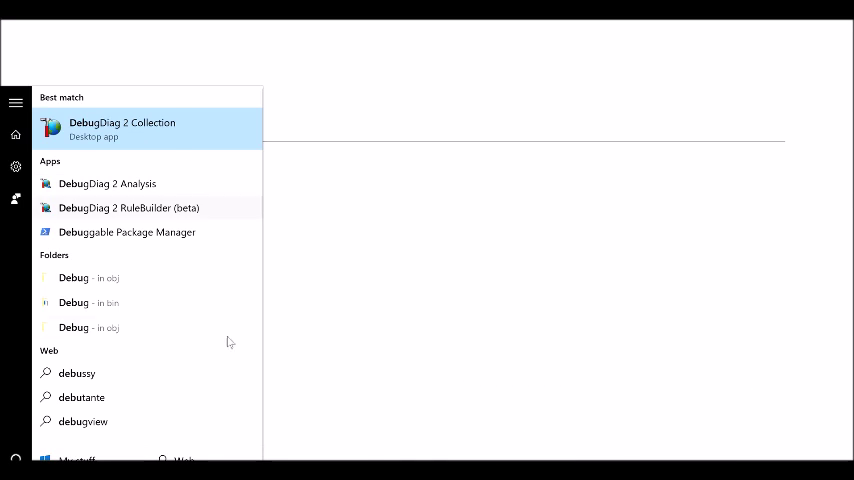
mouse_move(164, 126)
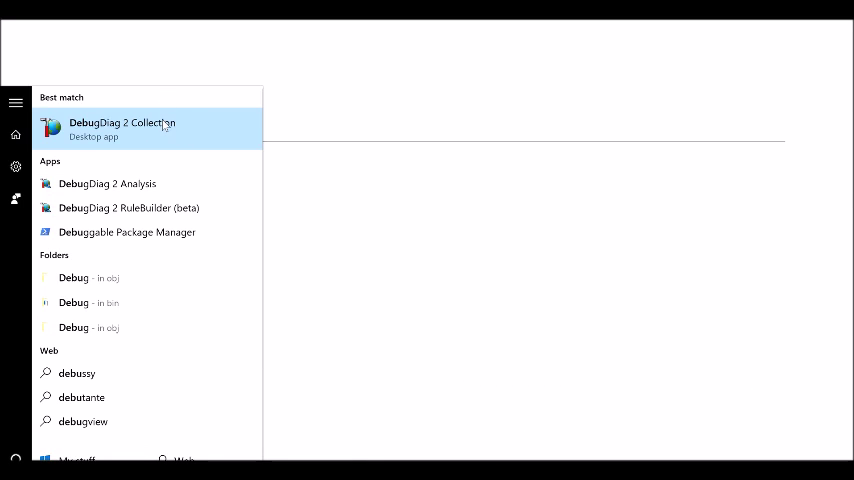
Step: Launch DebugDiag 2 Collection from the Start menu search results
click(122, 128)
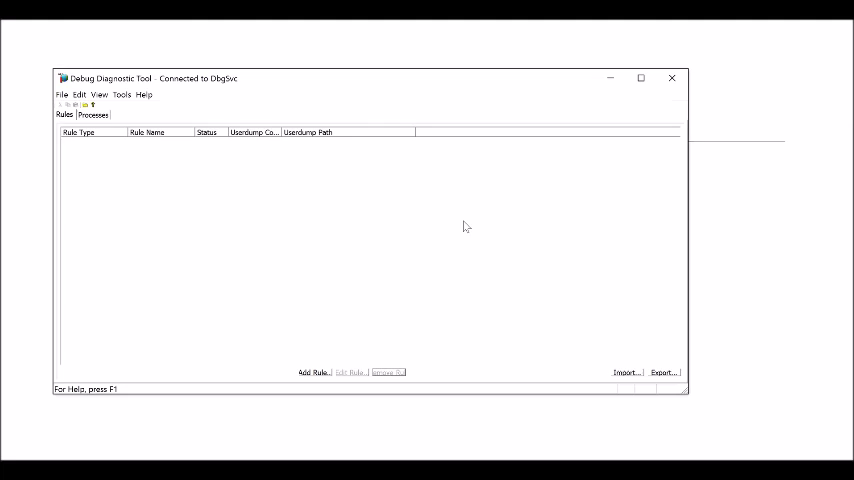
mouse_move(322, 362)
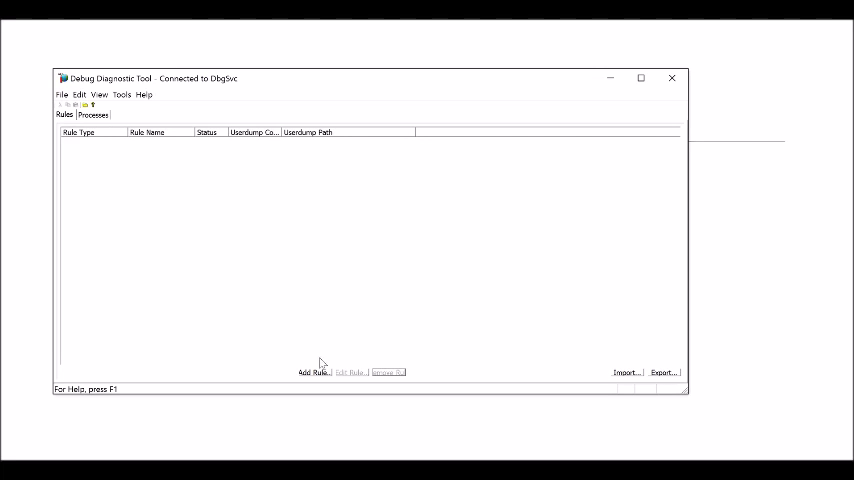
Step: Create a Crash rule for a specific process and select w3wp.exe as its target
click(310, 372)
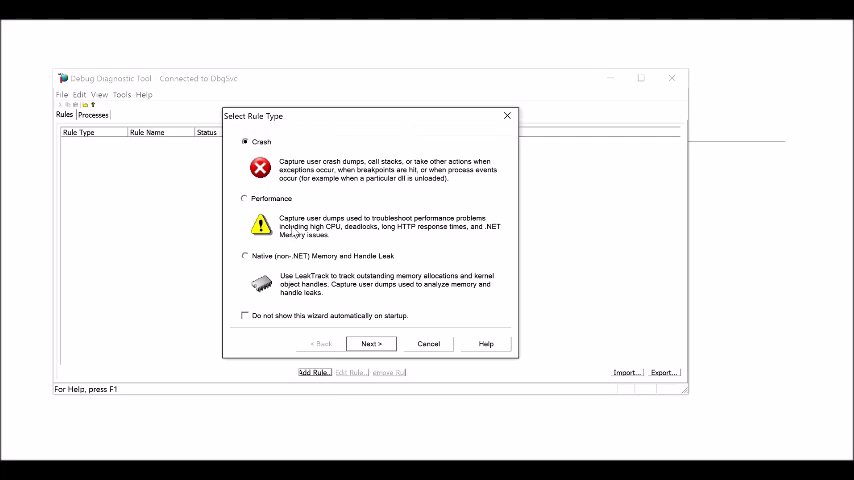
mouse_move(370, 344)
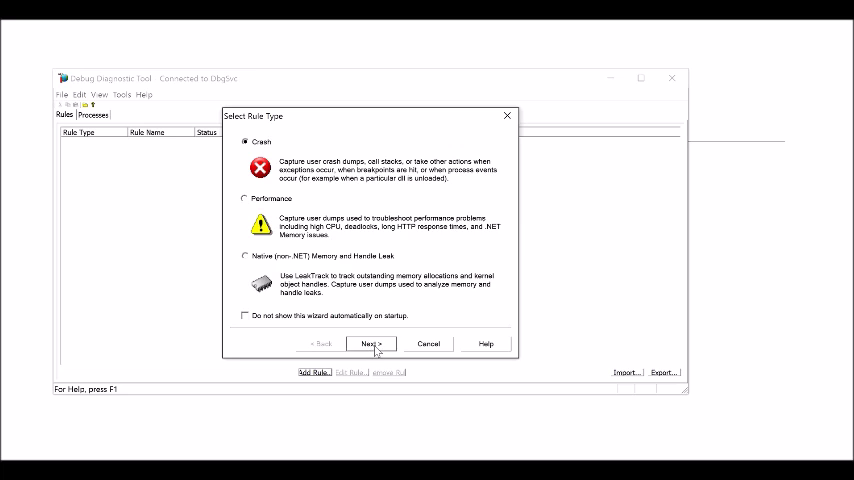
click(370, 344)
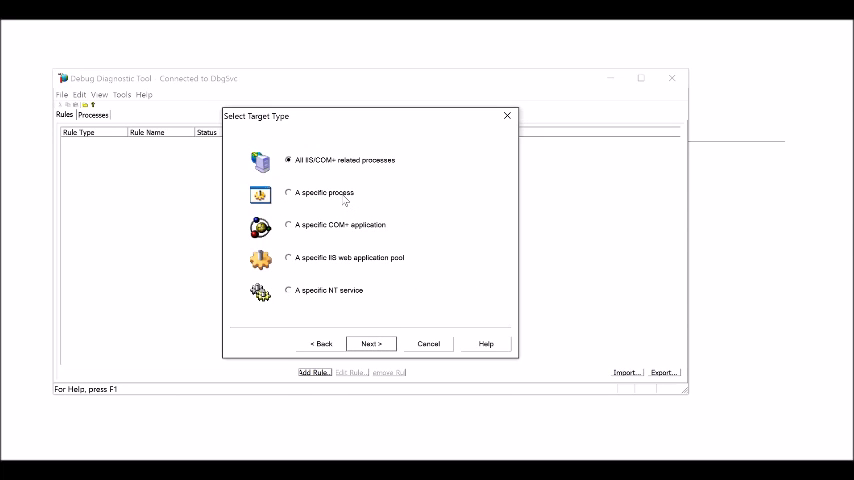
click(288, 192)
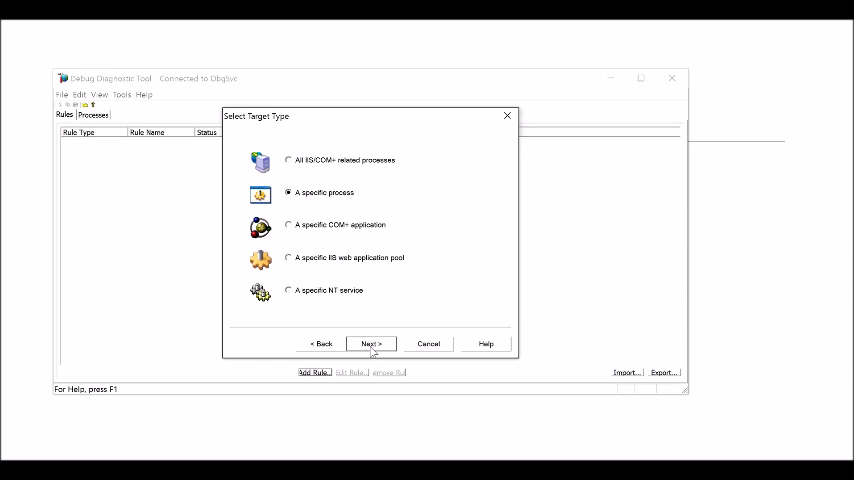
click(372, 344)
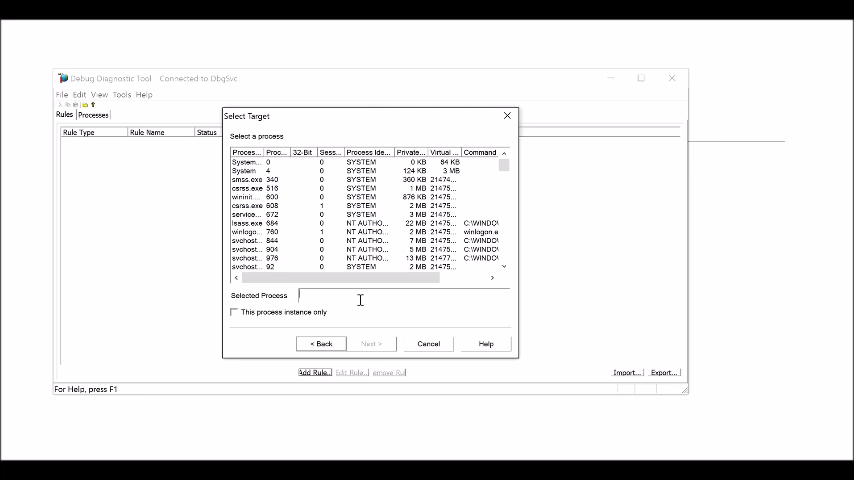
text(w3wp.exe)
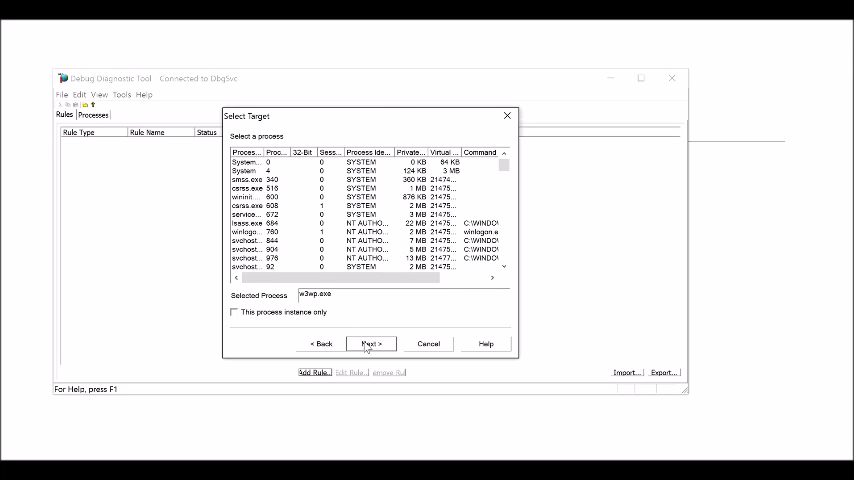
click(370, 344)
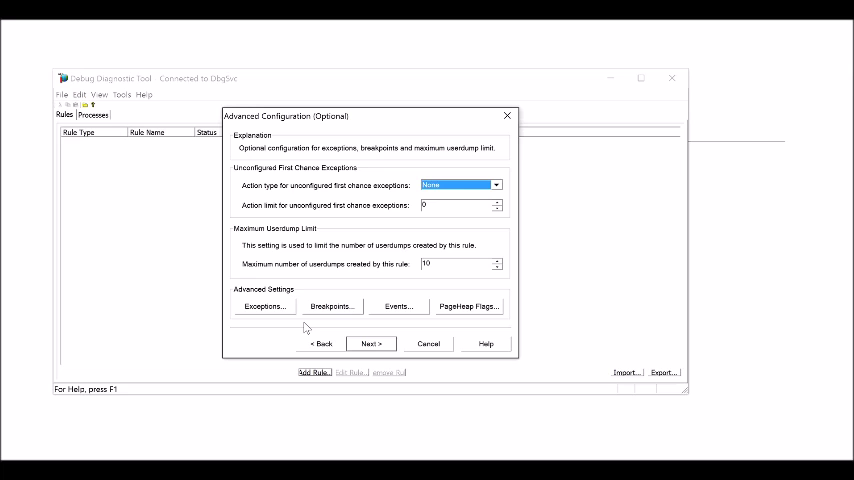
mouse_move(288, 318)
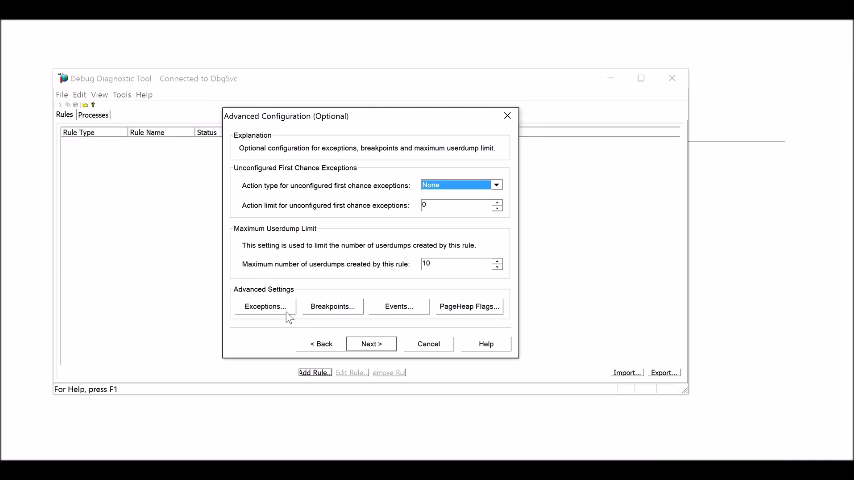
Step: Add a Breakpoint Exception with action Full Userdump and action limit 5, then save the exception configuration
click(264, 306)
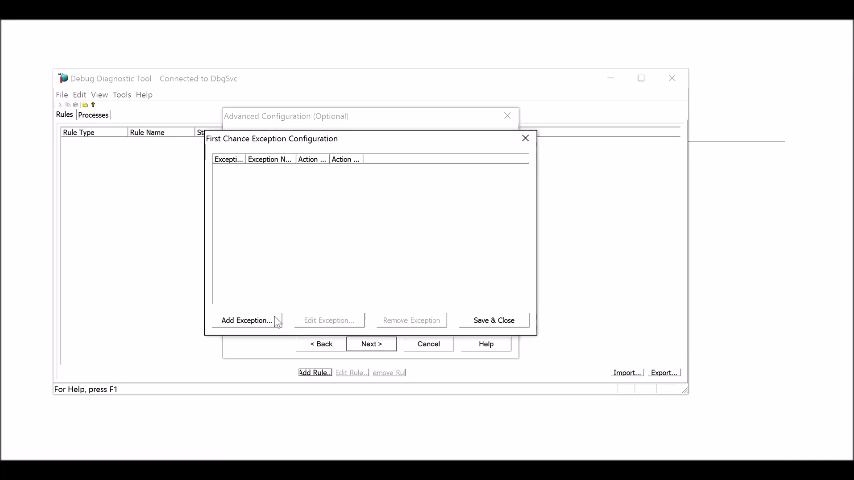
click(244, 320)
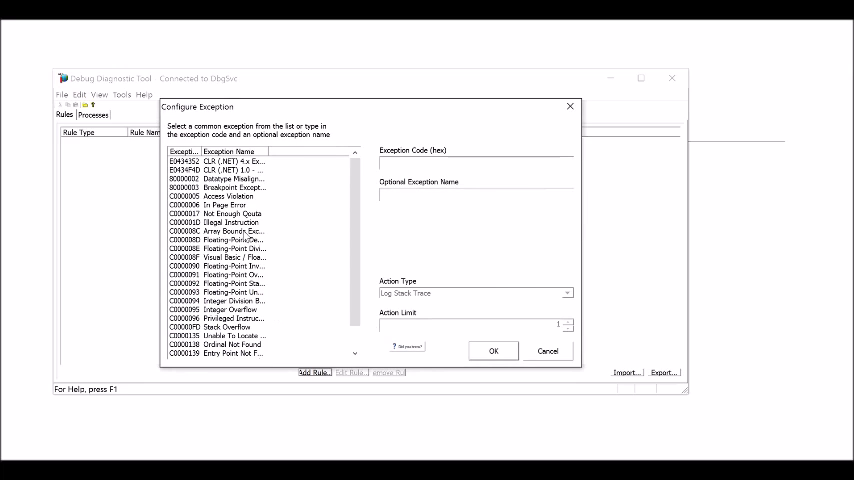
click(230, 188)
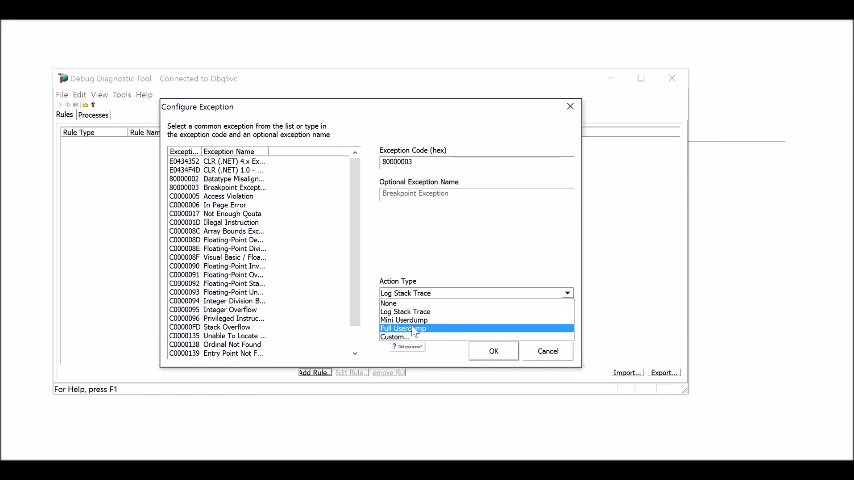
click(412, 328)
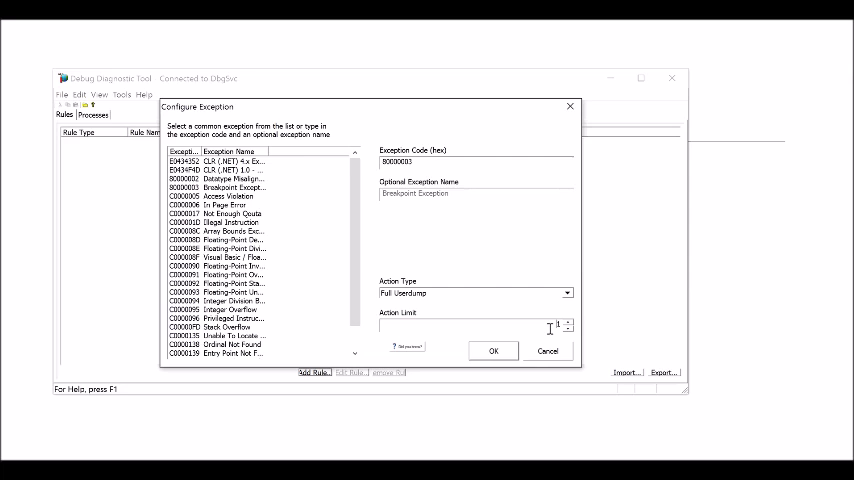
text(5)
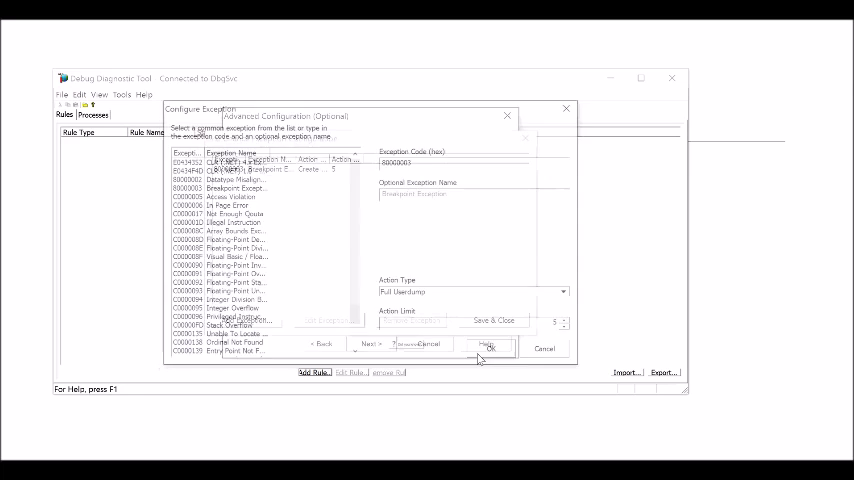
click(488, 348)
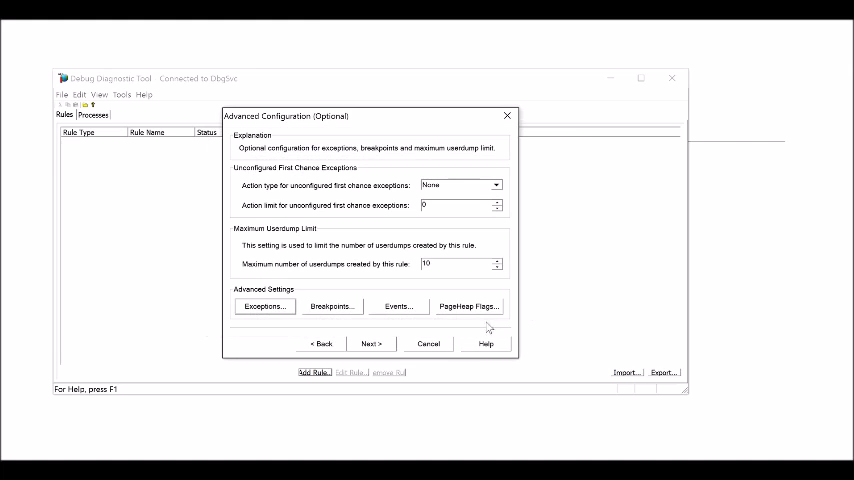
Step: Keep the default rule name and userdump path and finish the rule so it is listed as Active
click(372, 344)
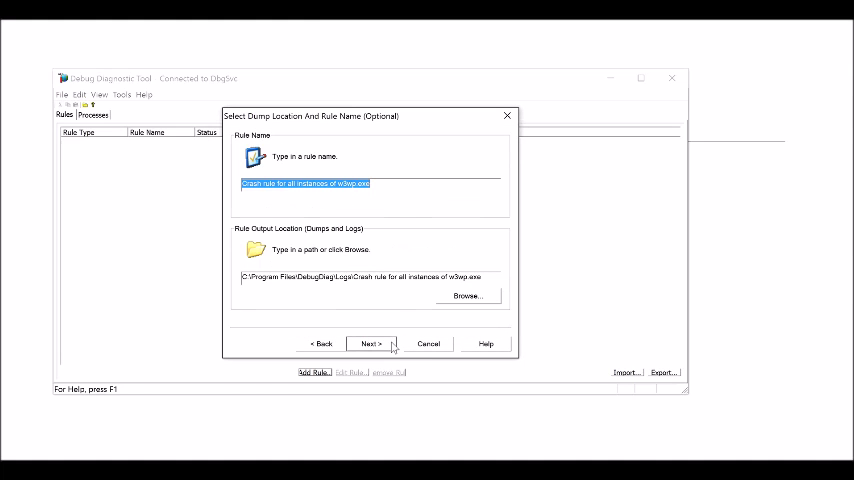
mouse_move(388, 280)
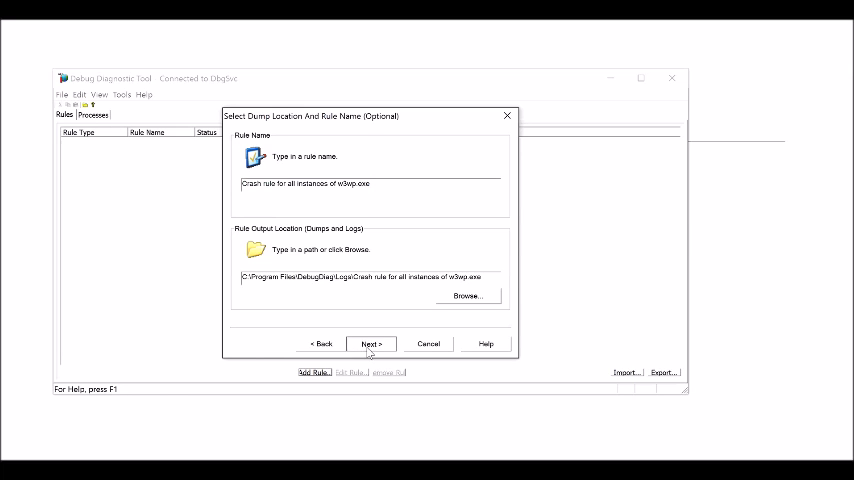
click(372, 344)
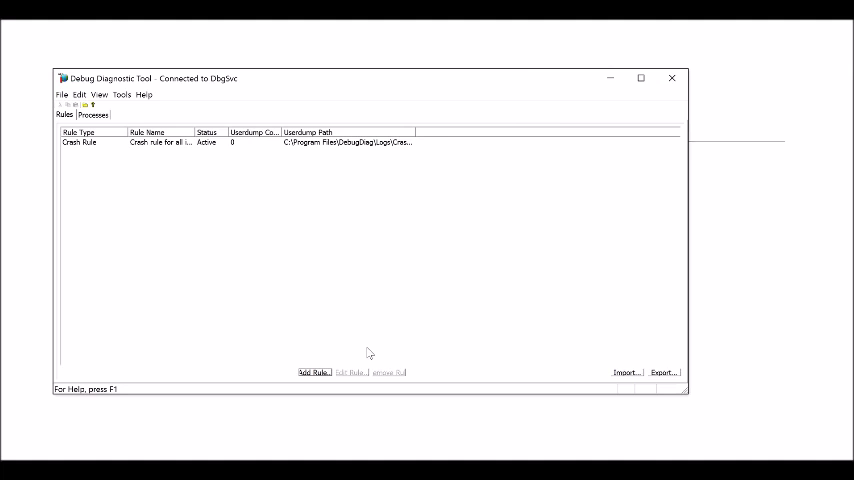
mouse_move(284, 172)
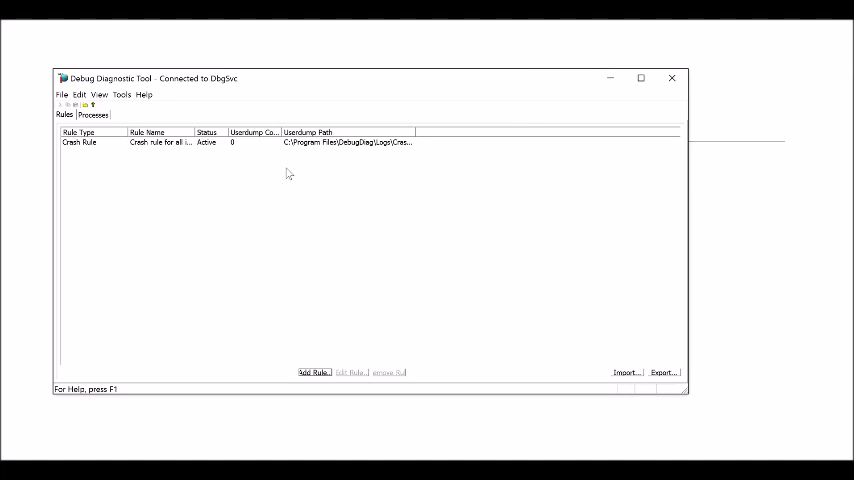
mouse_move(672, 254)
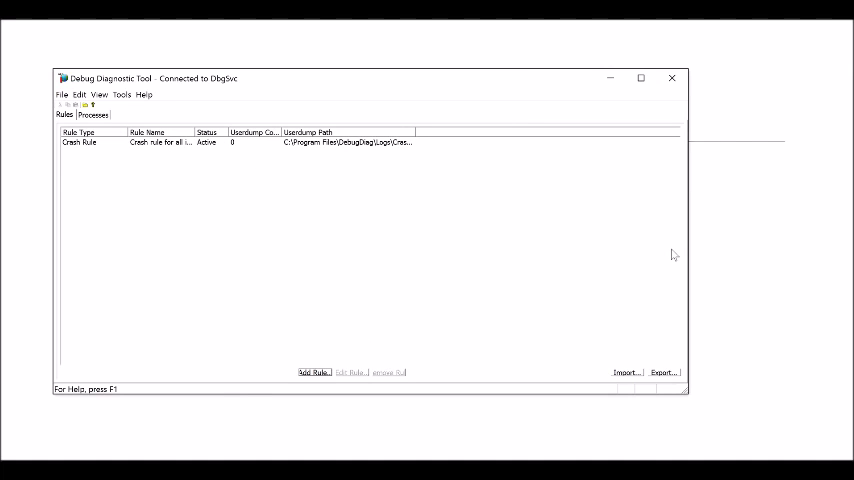